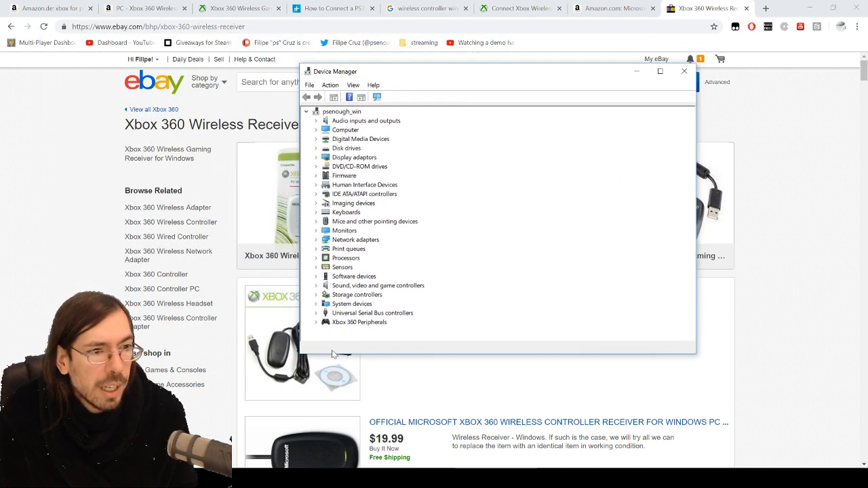
Step: Start a manual driver update for the Xbox 360 Wireless Receiver under Xbox 360 Peripherals
left_click(317, 323)
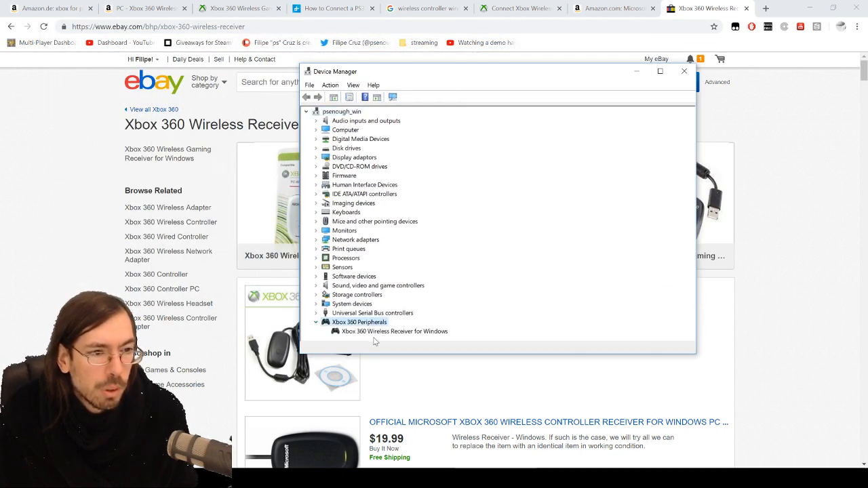
left_click(393, 331)
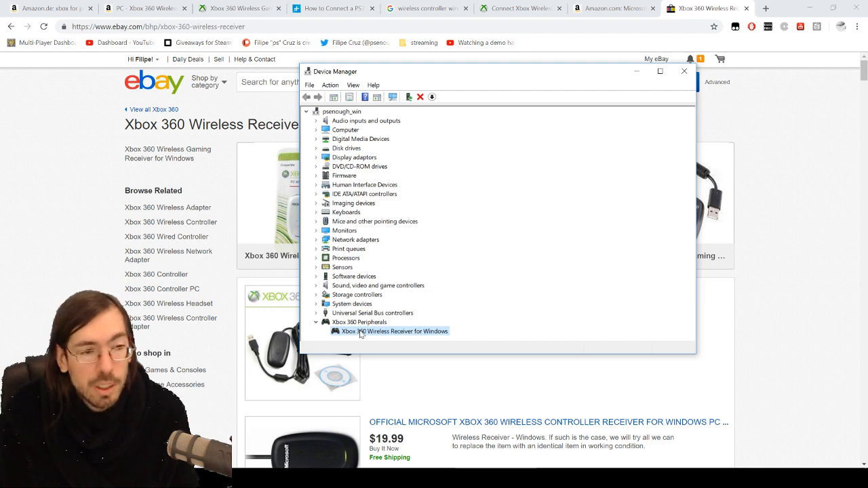
right_click(390, 331)
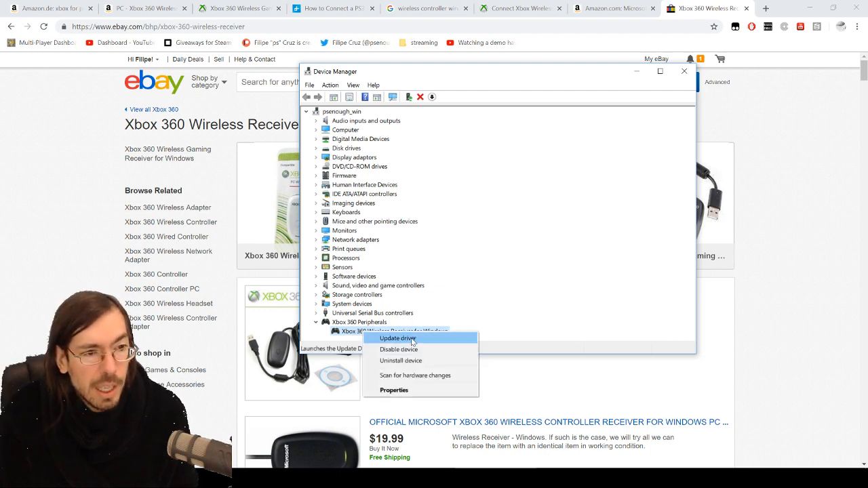
left_click(399, 339)
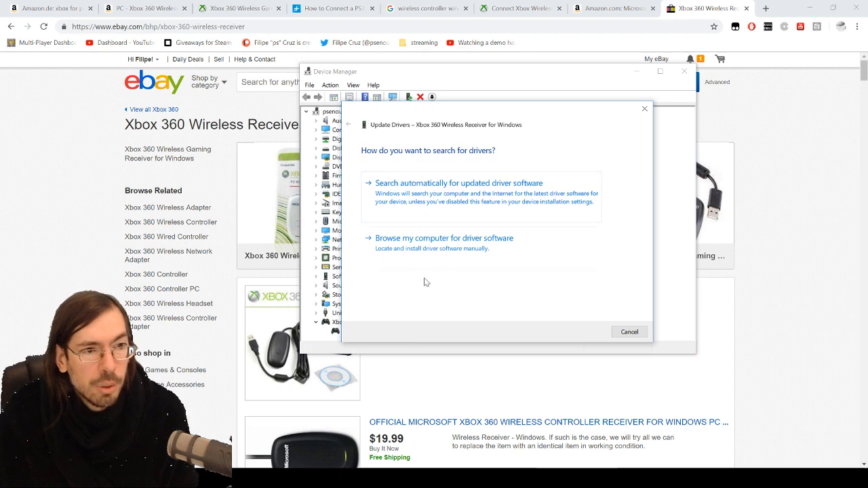
left_click(444, 238)
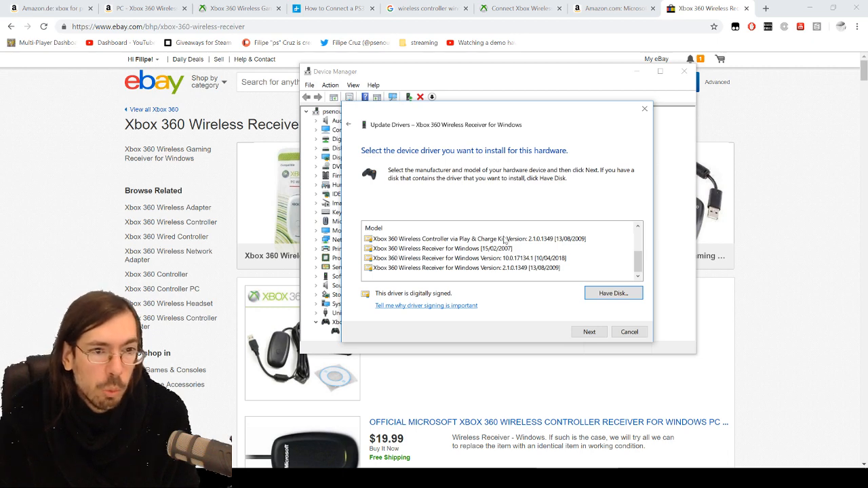
Step: Install receiver driver version 10.0.17134.1 from the compatible models list and finish the wizard
left_click(468, 258)
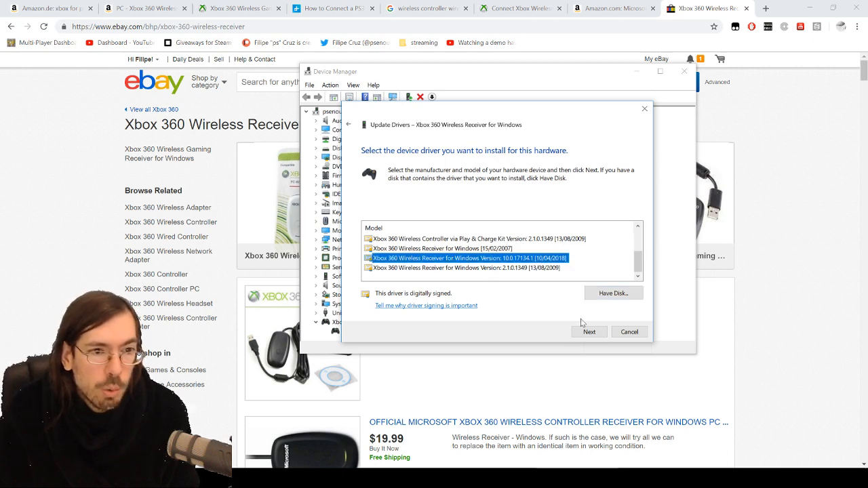
left_click(588, 331)
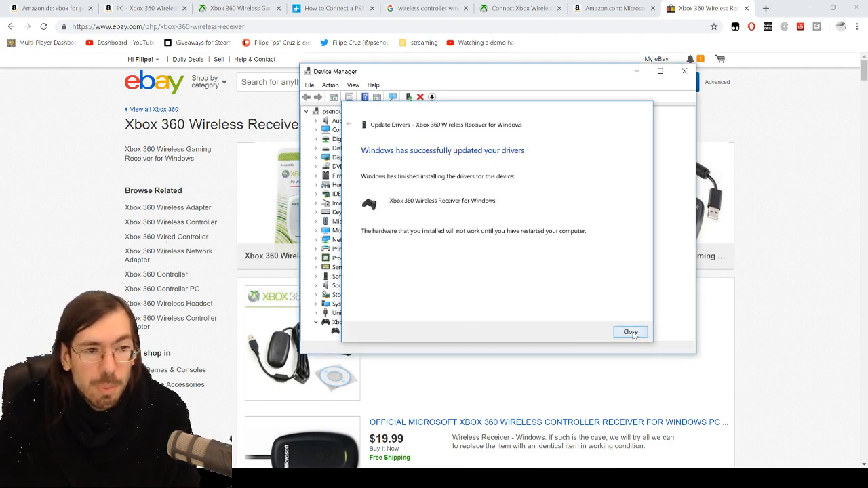
left_click(629, 331)
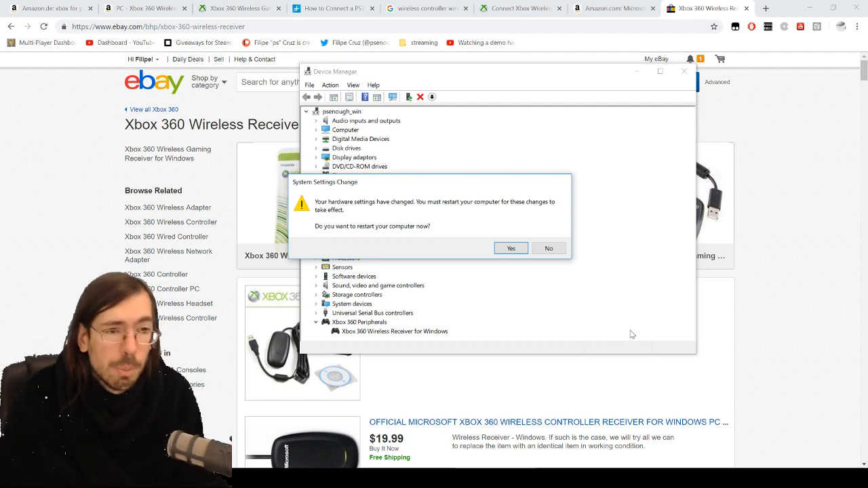
Step: Answer No to the System Settings Change restart prompt
left_click(548, 247)
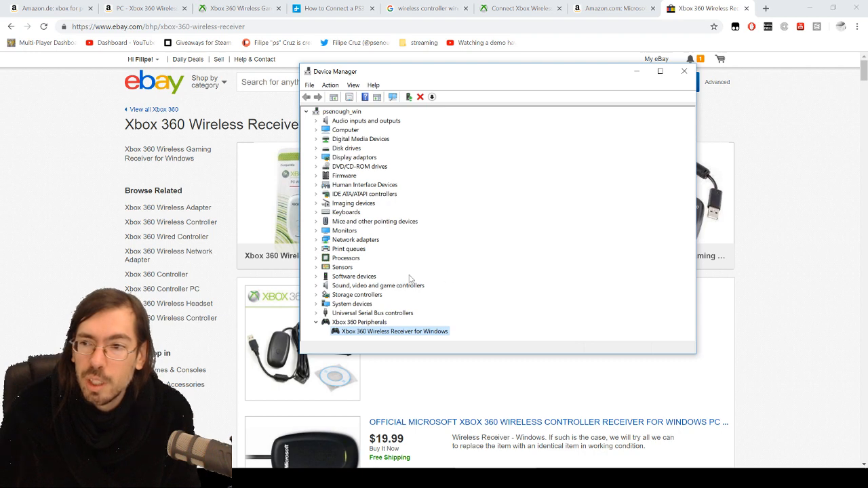
mouse_move(360, 349)
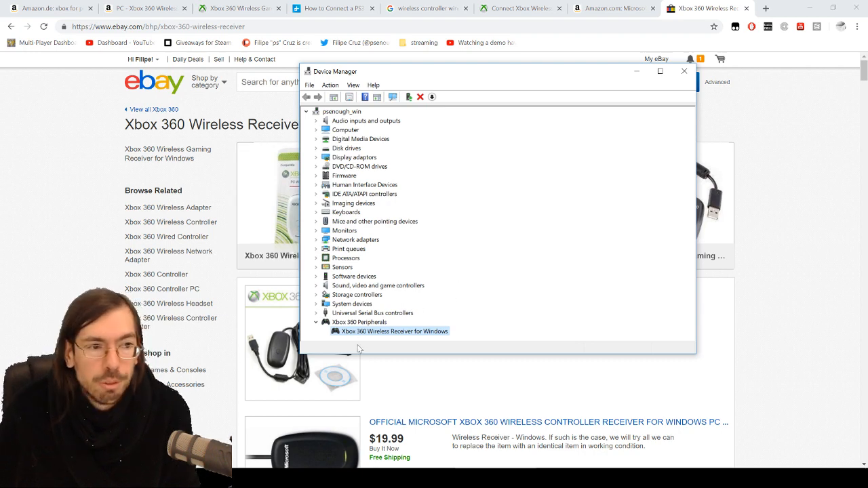
mouse_move(352, 346)
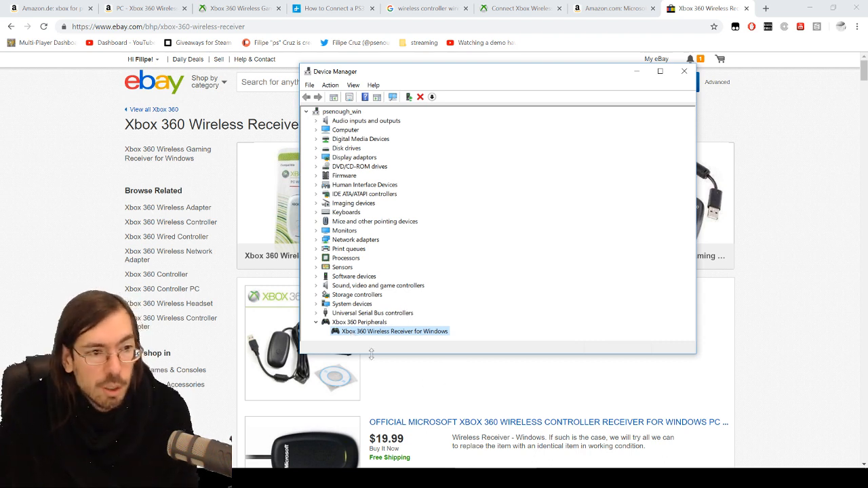
right_click(393, 331)
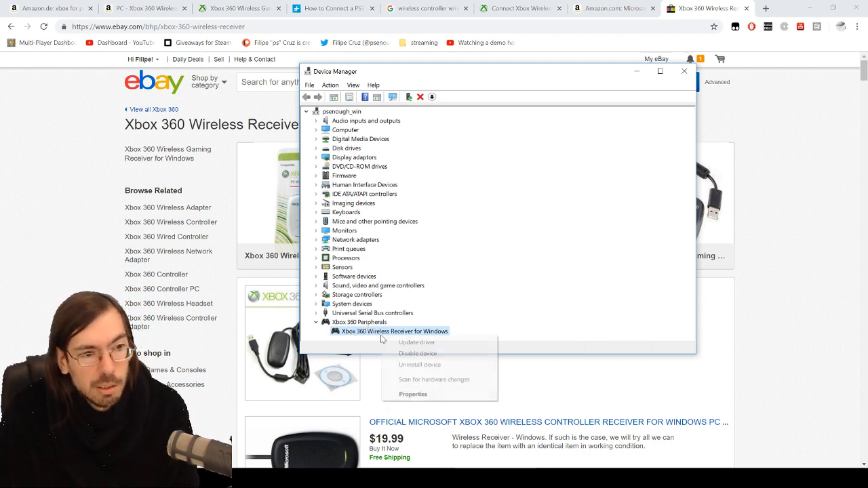
left_click(417, 342)
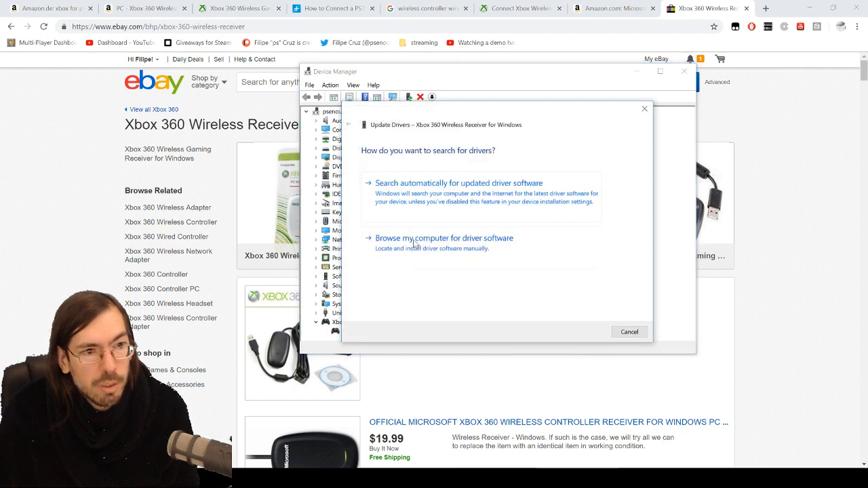
left_click(444, 239)
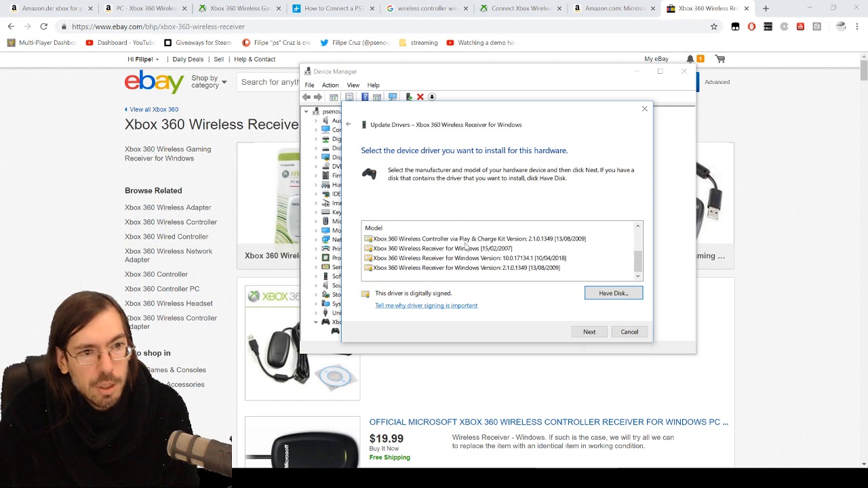
left_click(474, 258)
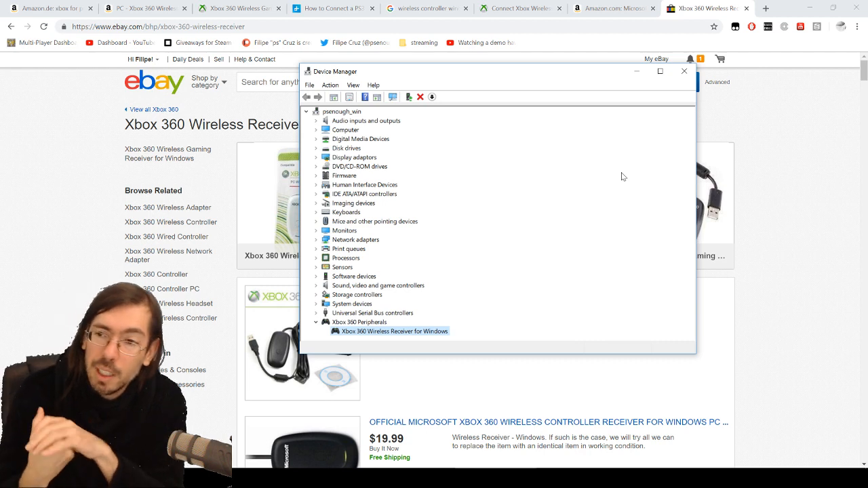
mouse_move(721, 167)
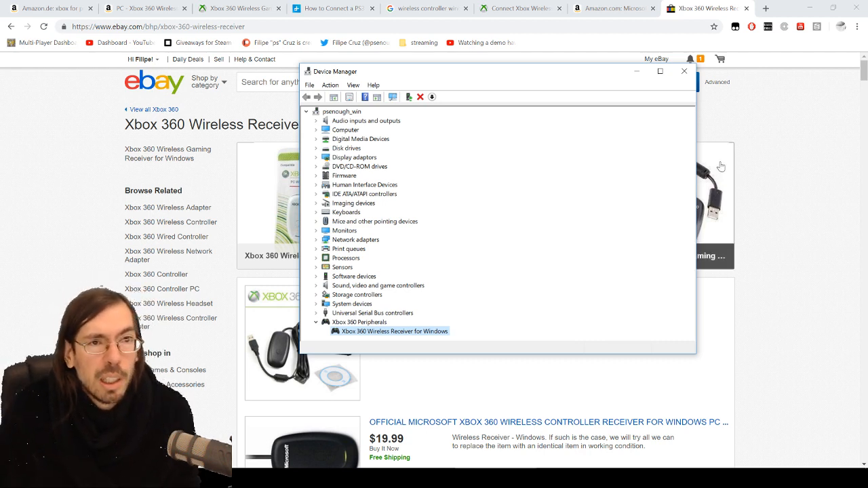